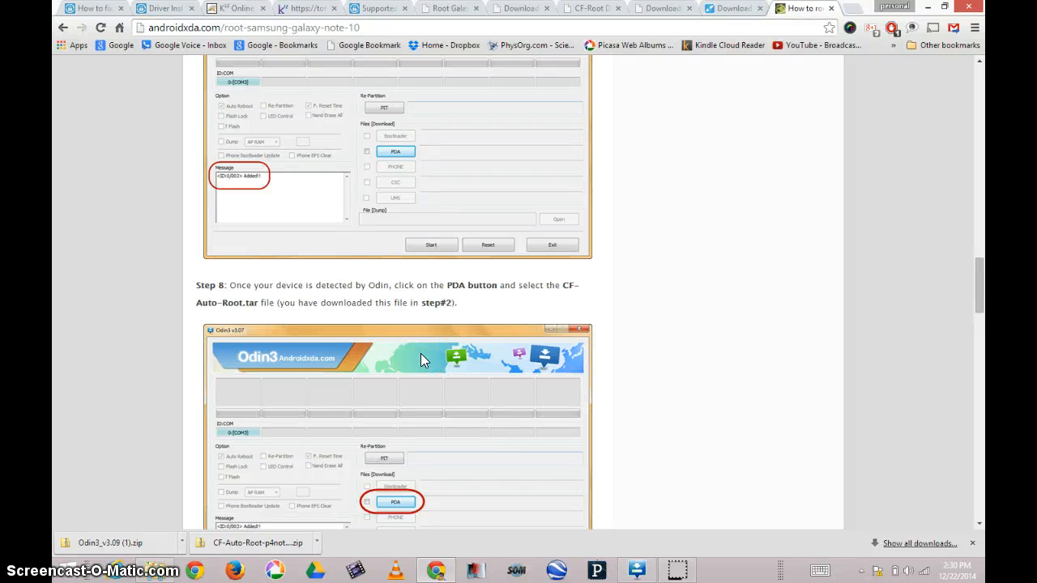
pyautogui.moveTo(558, 290)
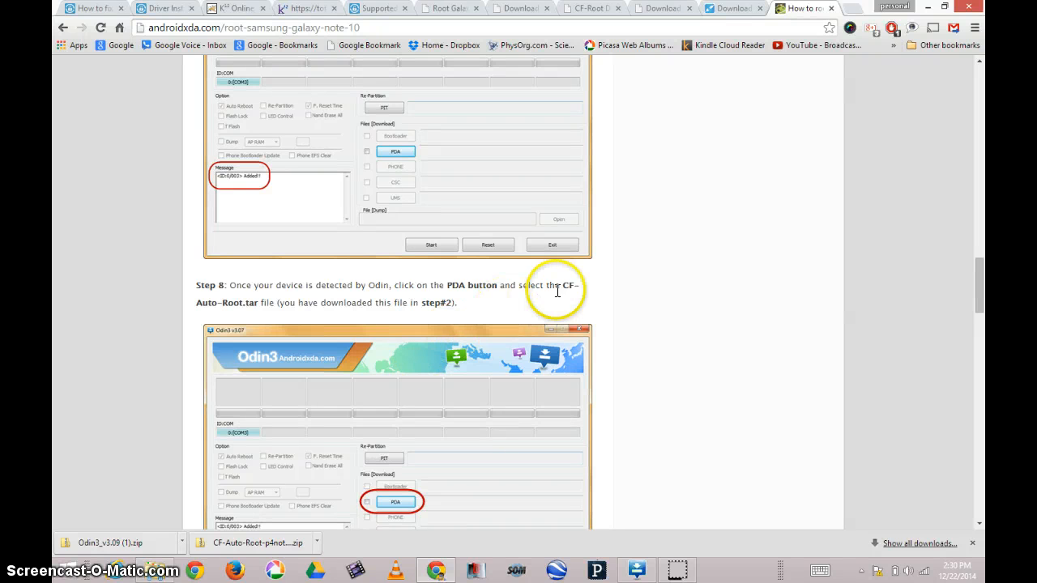
pyautogui.moveTo(979, 278)
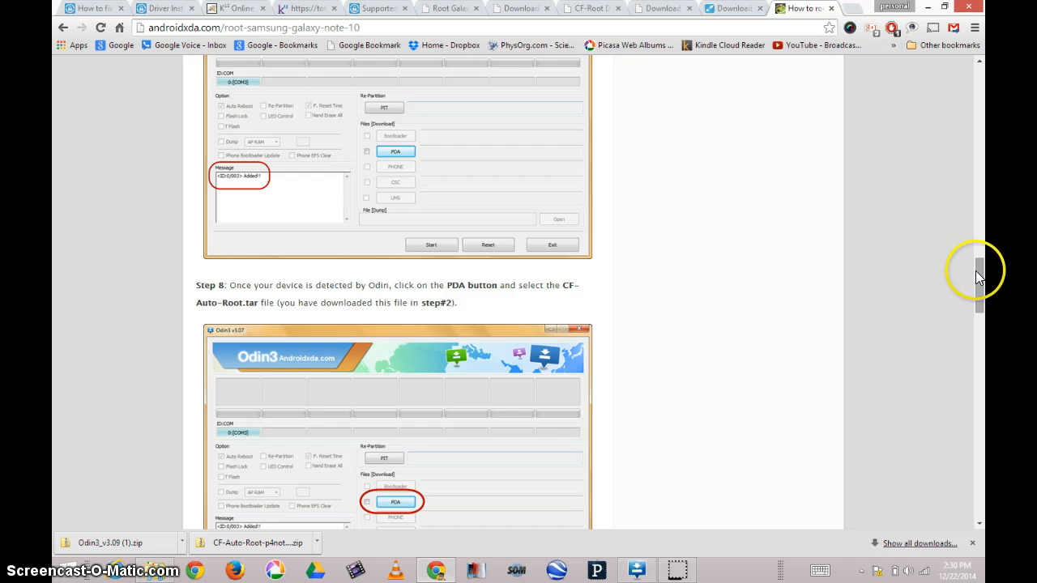
# Scroll the rooting guide down to step 8 about loading CF-Auto-Root.tar into Odin3
pyautogui.scroll(-3)
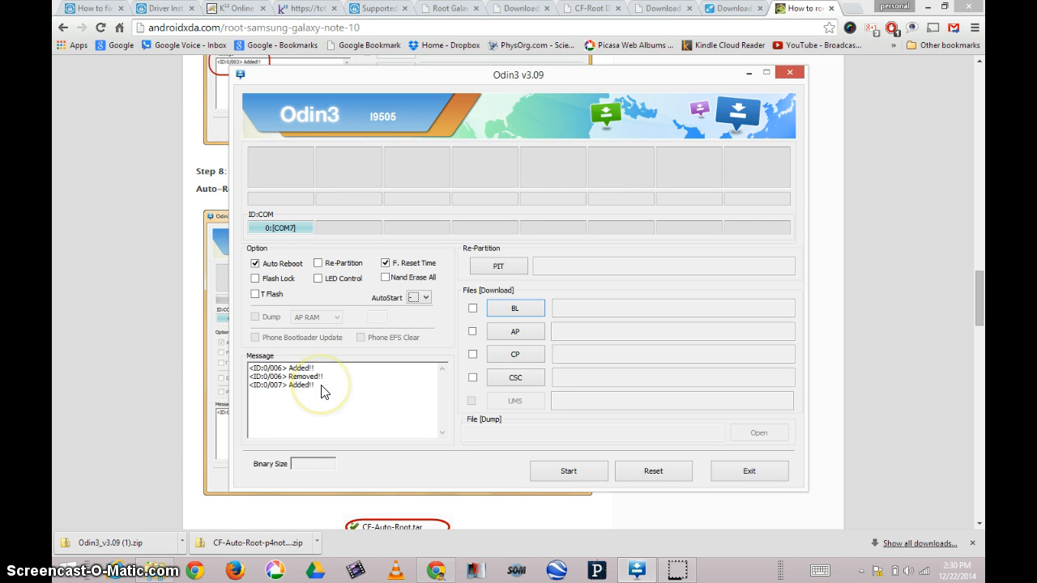
pyautogui.moveTo(446, 386)
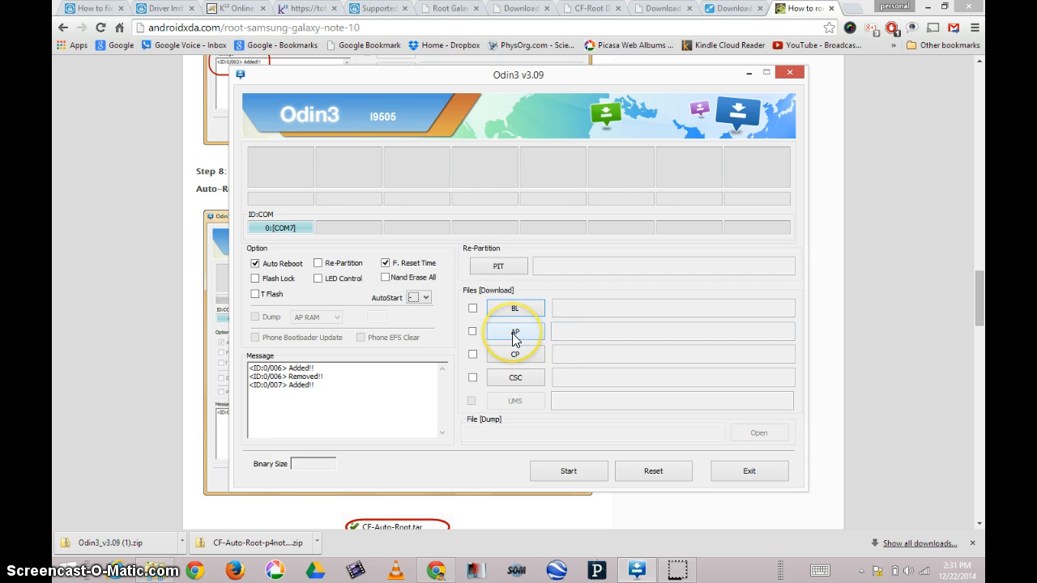
pyautogui.scroll(-3)
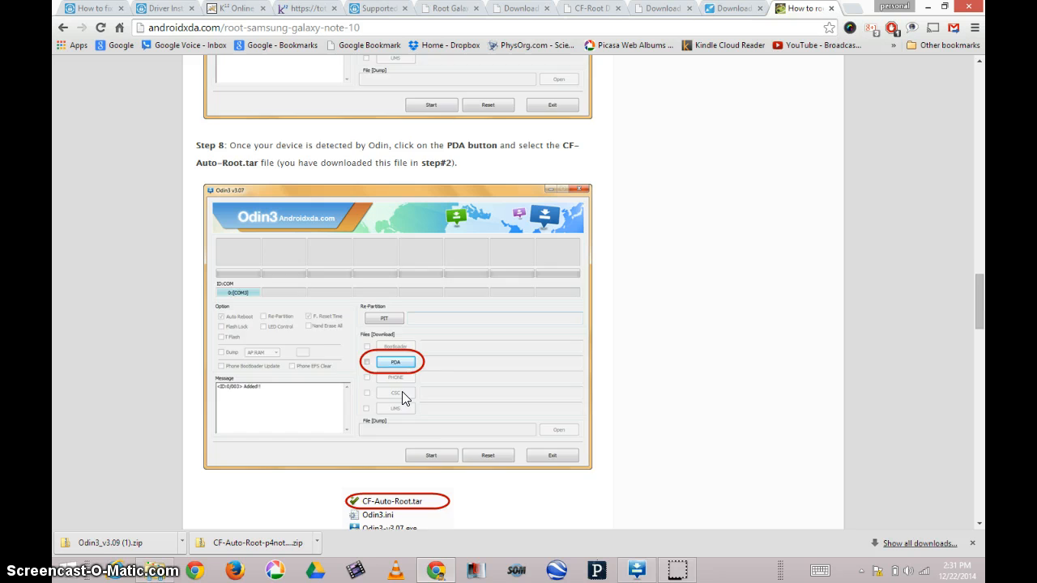
# Scroll the guide down to the step 8 Odin screenshot with the PDA button circled
pyautogui.scroll(-3)
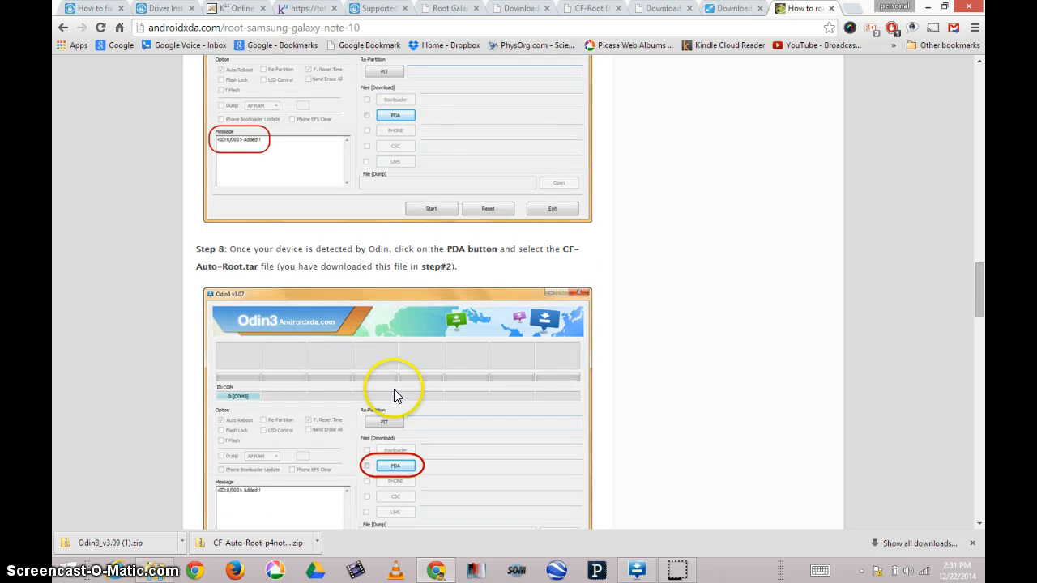
pyautogui.moveTo(521, 249)
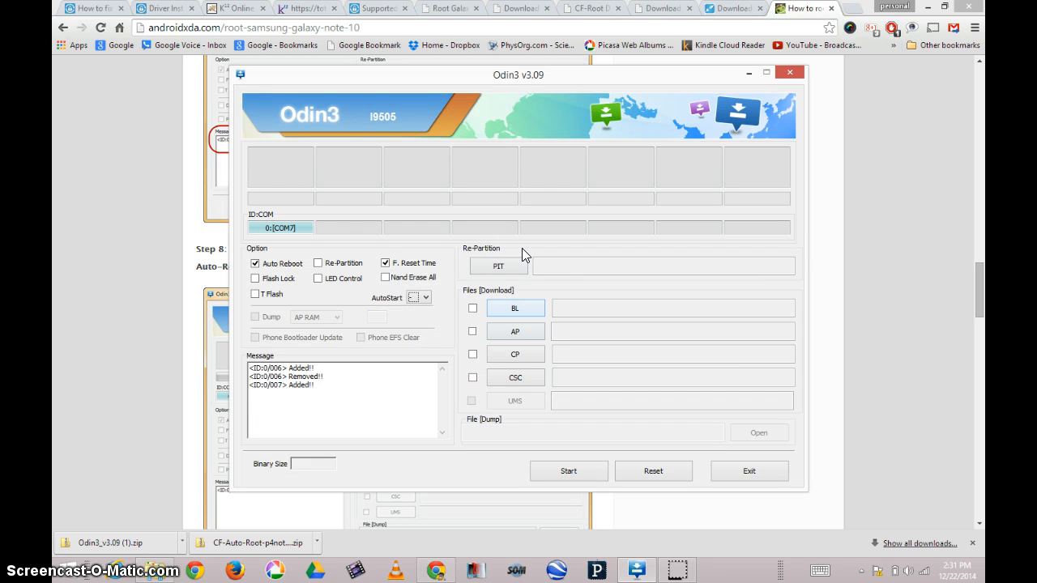
# Bring the Odin3 v3.09 window forward over the guide, device still on its COM port
pyautogui.click(516, 308)
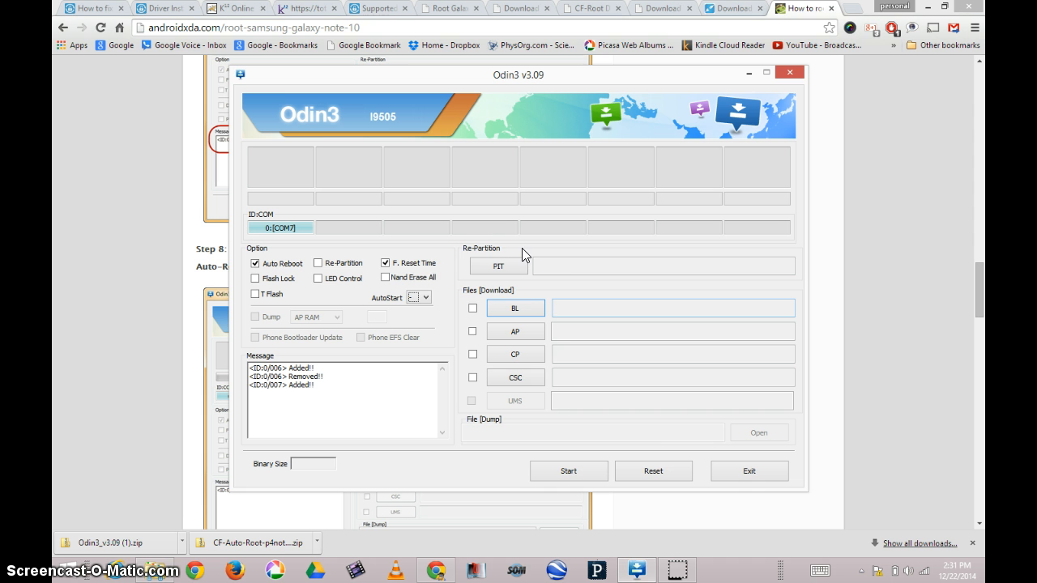